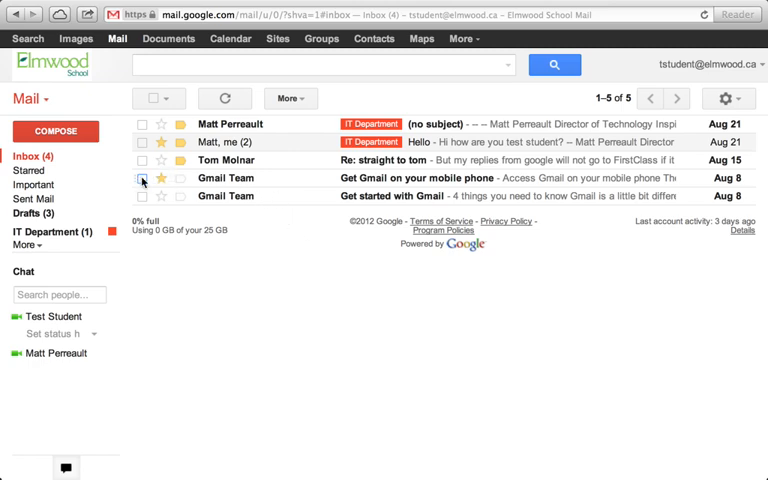
- Check the 'Get Gmail on your mobile phone' Gmail Team message in the inbox
click(160, 178)
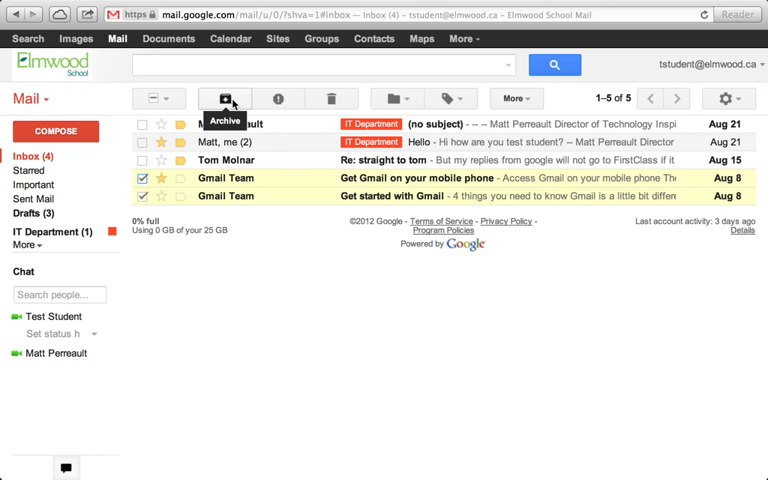
- Archive the two selected Gmail Team messages from the inbox
click(225, 98)
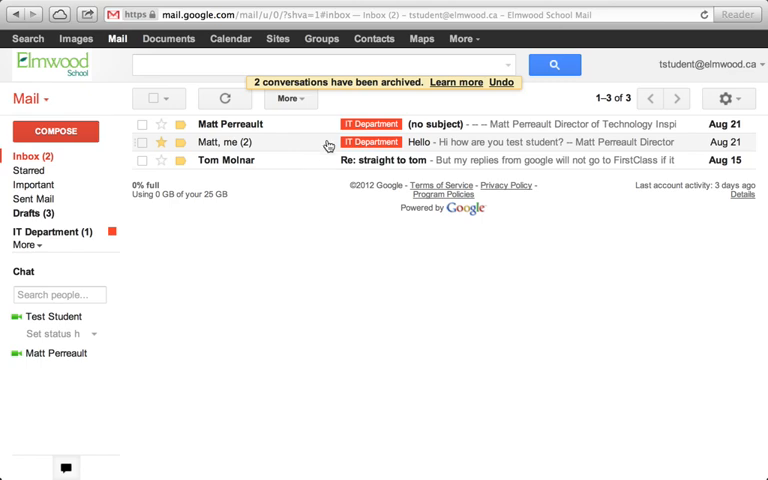
- Expand the More folders in the sidebar and open All Mail
click(24, 245)
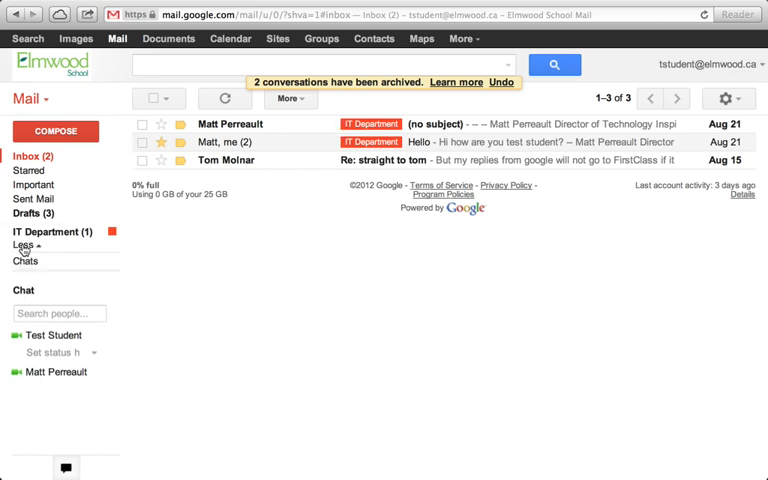
click(23, 245)
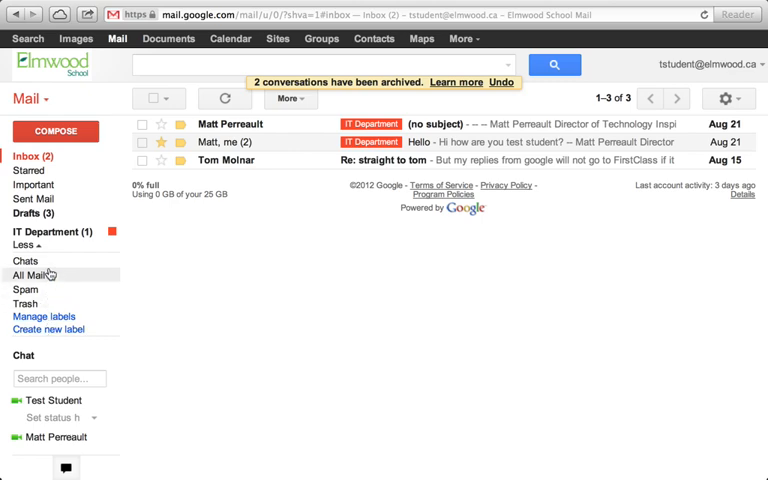
mouse_move(40, 277)
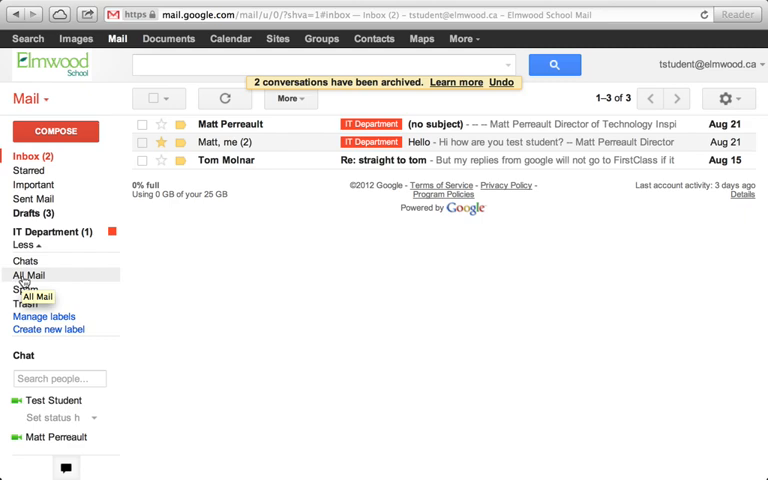
click(29, 274)
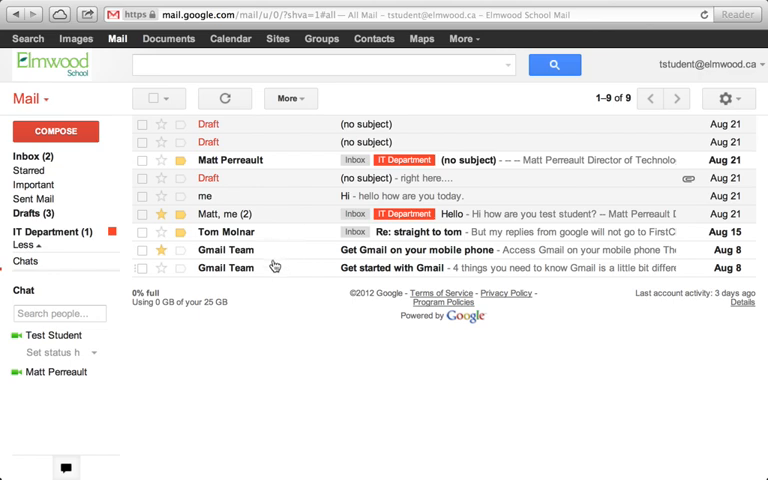
click(25, 245)
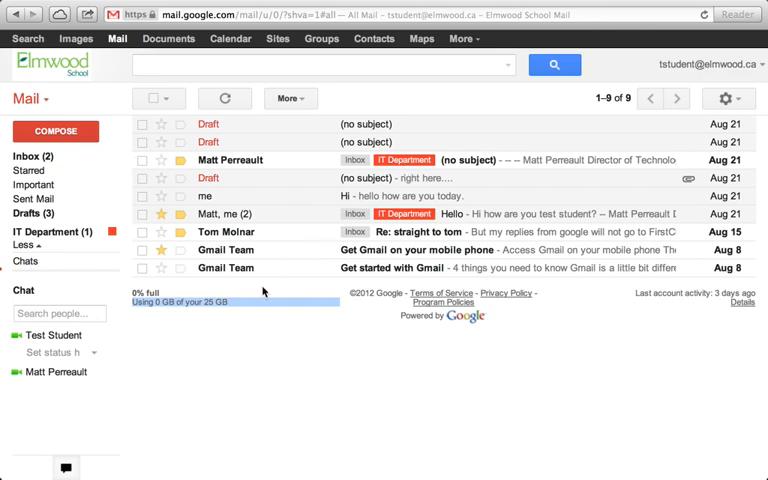
mouse_move(228, 320)
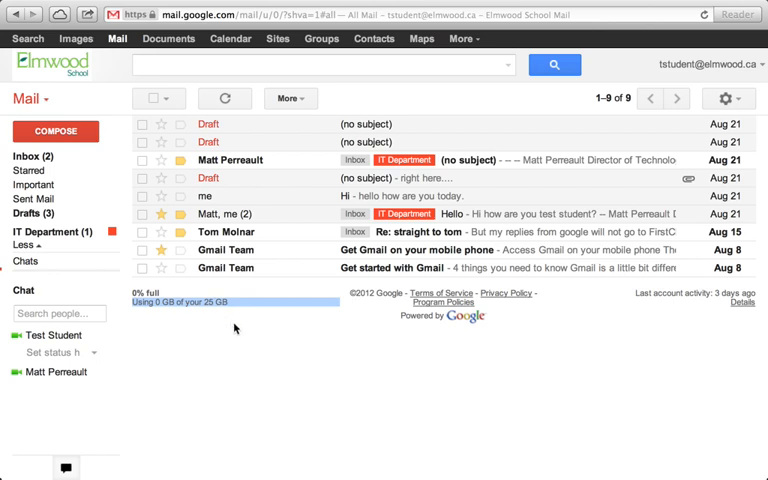
mouse_move(241, 352)
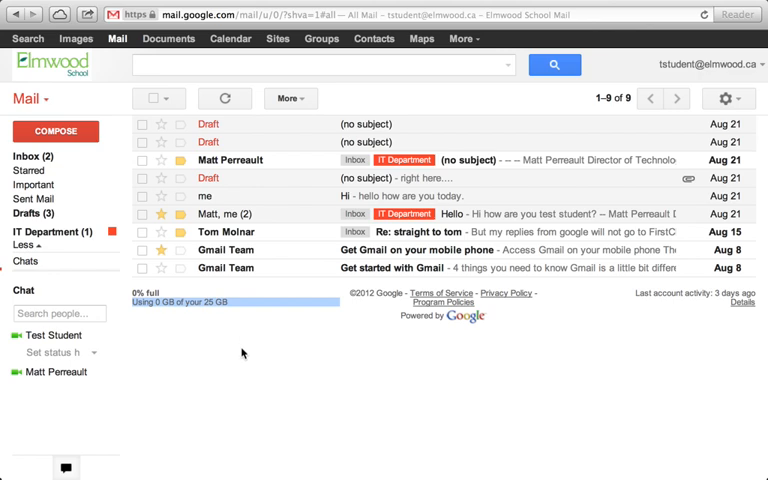
mouse_move(236, 337)
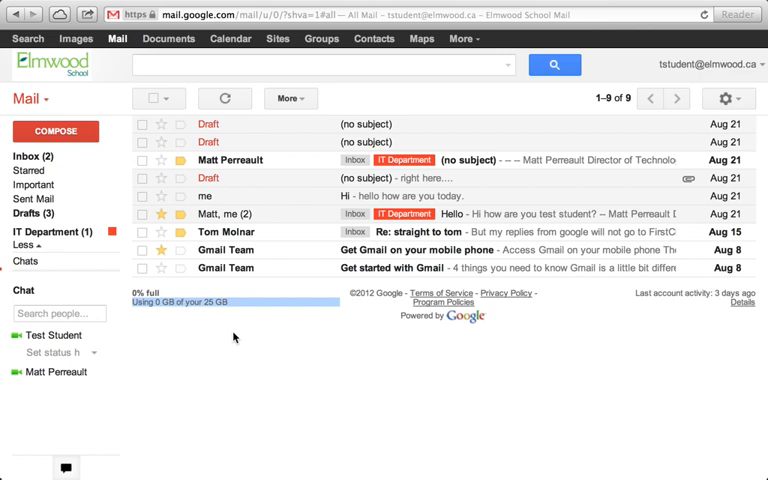
mouse_move(228, 276)
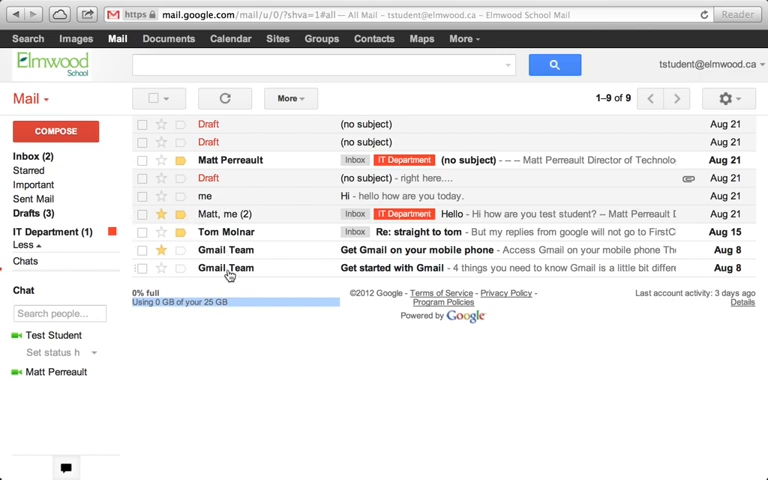
- Check a Gmail Team message and expand the More folders in the sidebar
click(226, 267)
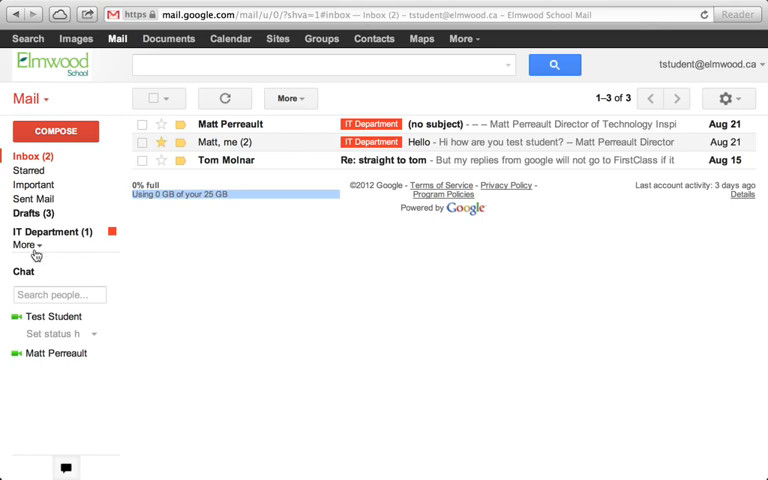
click(25, 245)
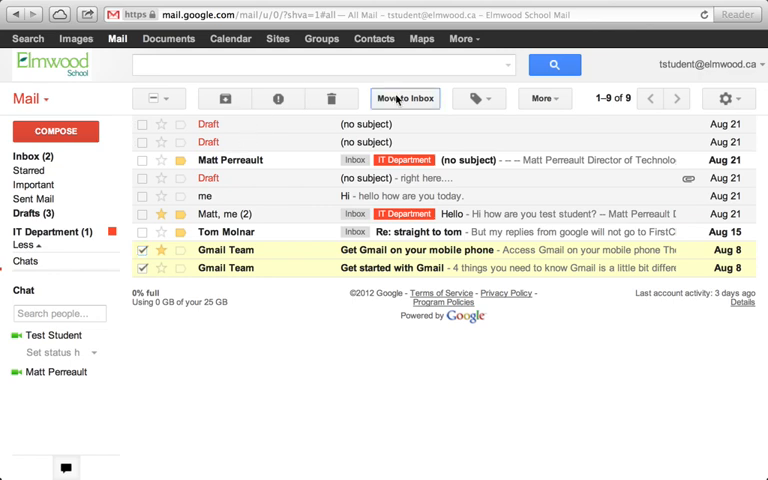
- Move both Gmail Team messages to the Inbox and view the five-conversation inbox
click(405, 98)
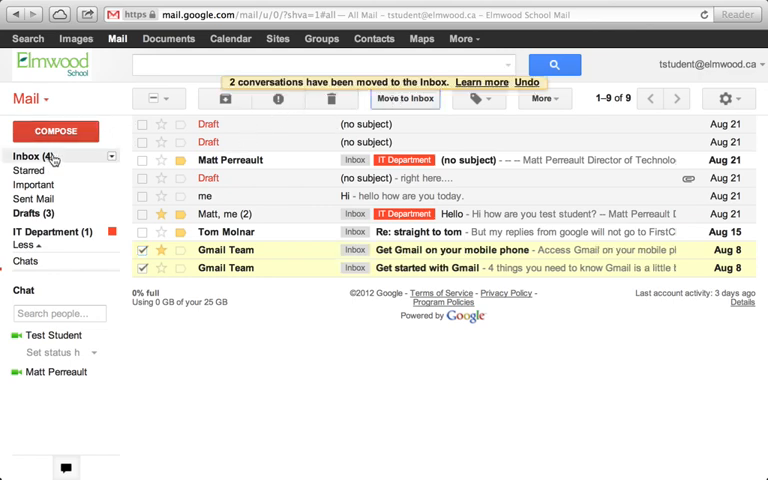
click(27, 156)
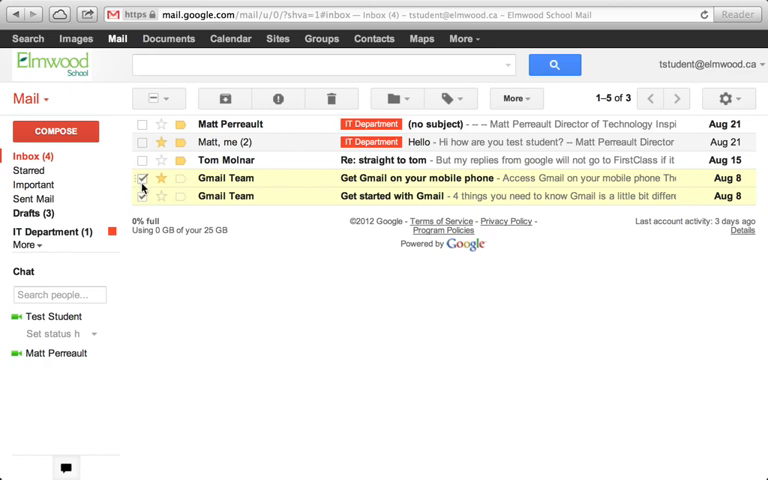